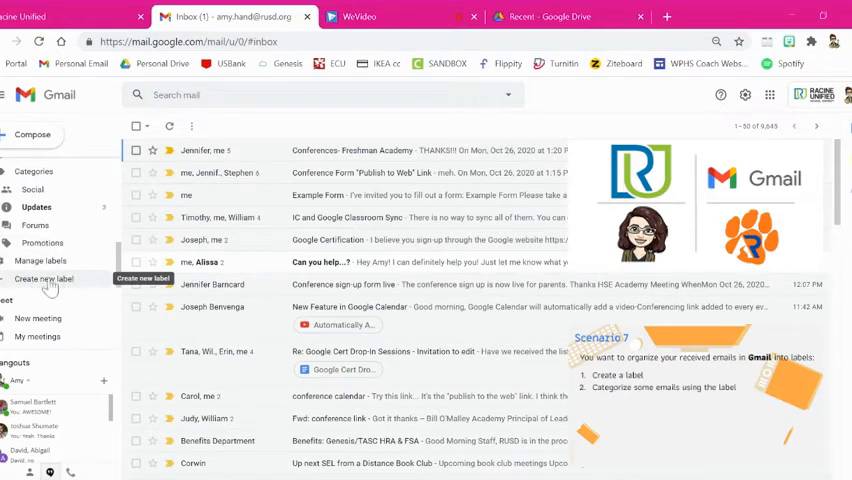
Begin a new label and enter the name 'Parent Communication'
{"action": "left_click", "coordinate": [44, 278]}
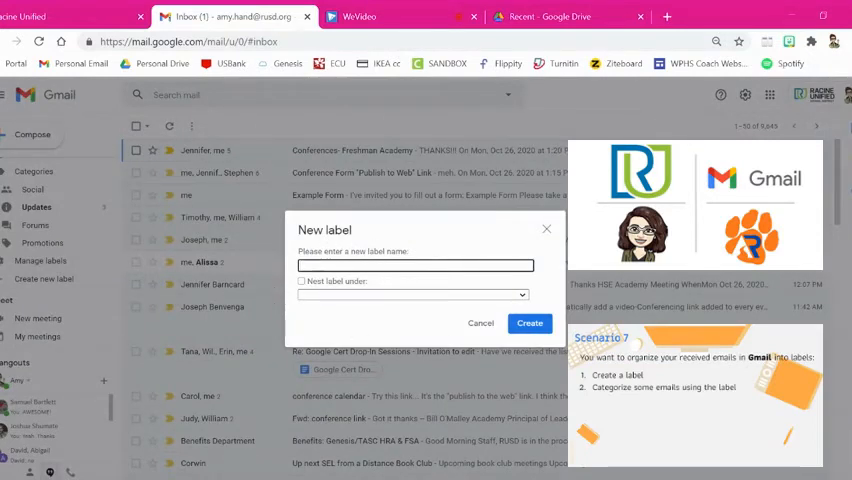
{"action": "type", "text": "Parent Communication"}
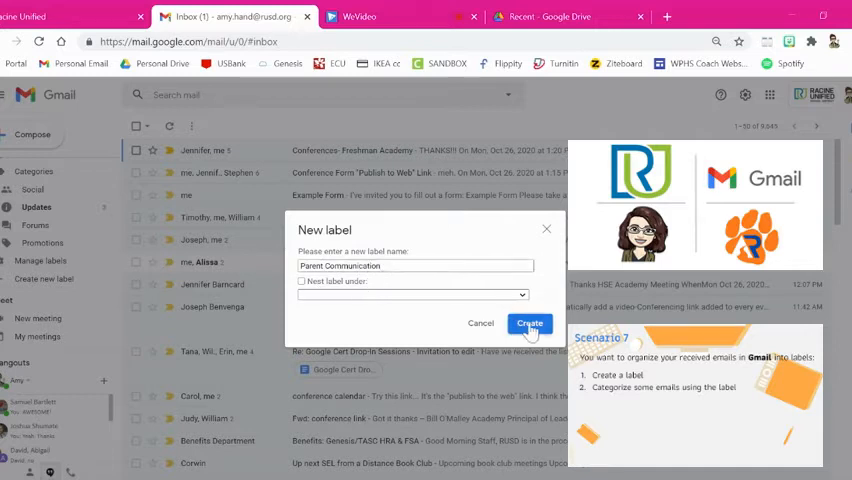
Create the 'Parent Communication' label, then create a second label 'Staff Communication'
{"action": "left_click", "coordinate": [529, 323]}
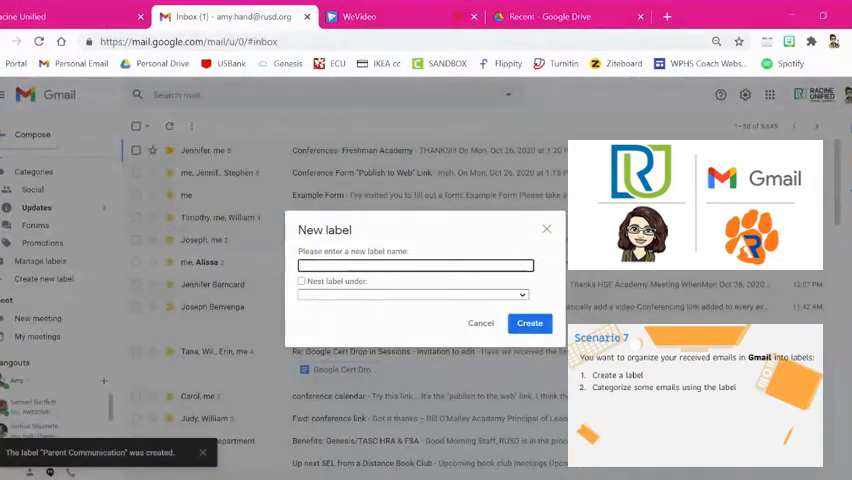
{"action": "type", "text": "Staff Communication"}
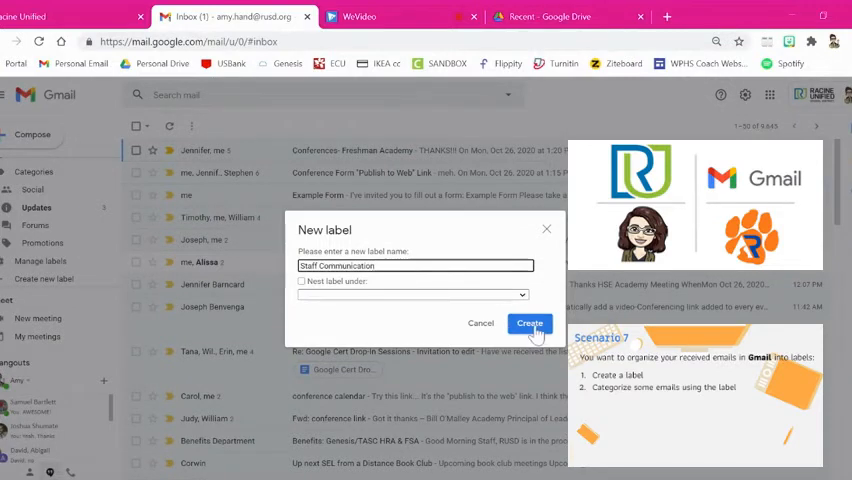
{"action": "left_click", "coordinate": [530, 323]}
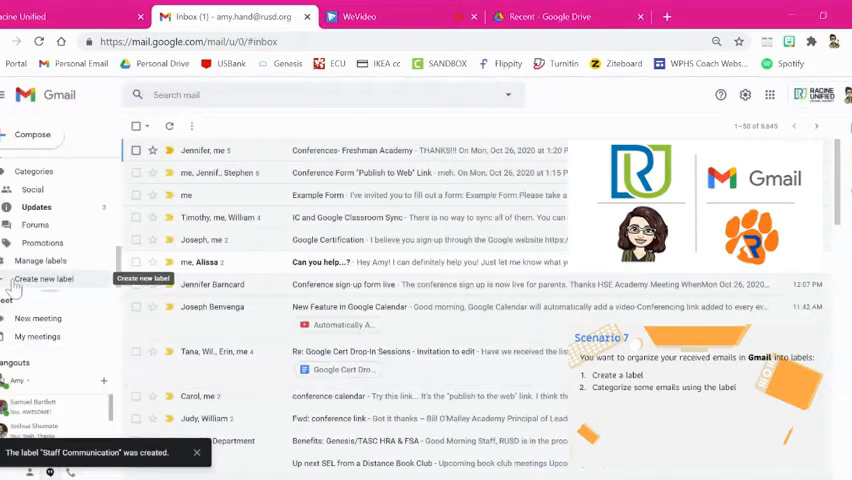
Add a new label named 'Don't Forget'
{"action": "left_click", "coordinate": [44, 278]}
{"action": "type", "text": "T"}
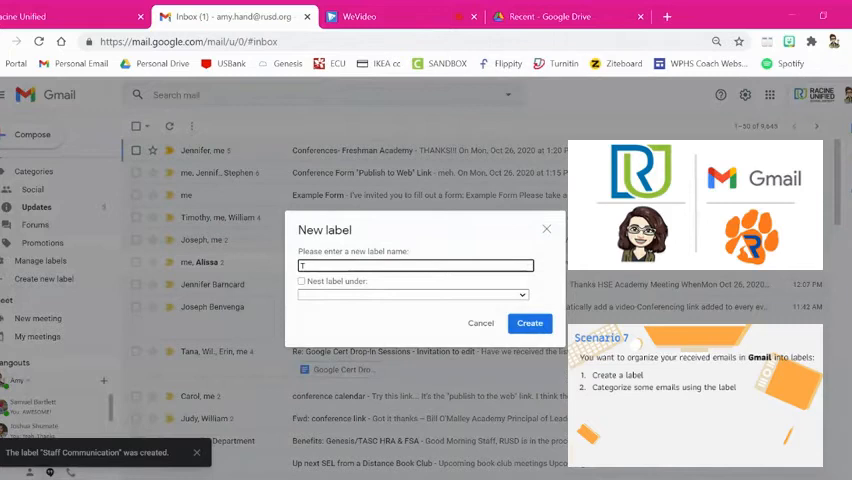
{"action": "type", "text": "Don't F"}
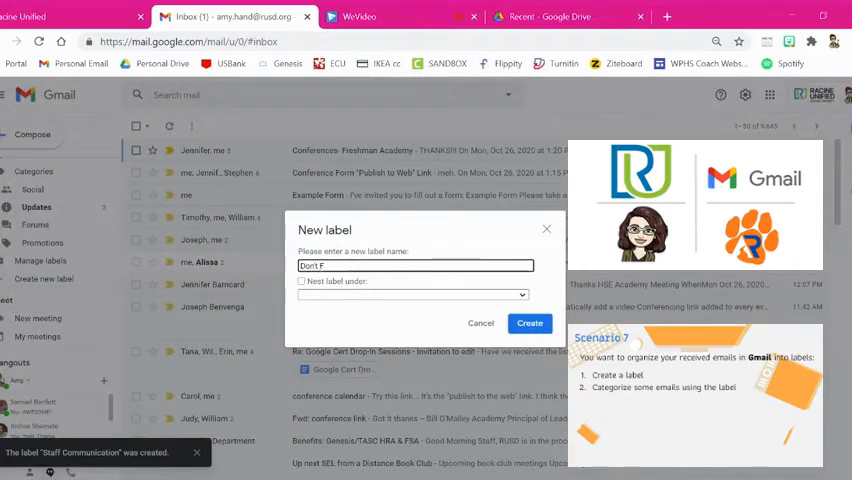
{"action": "type", "text": "orget"}
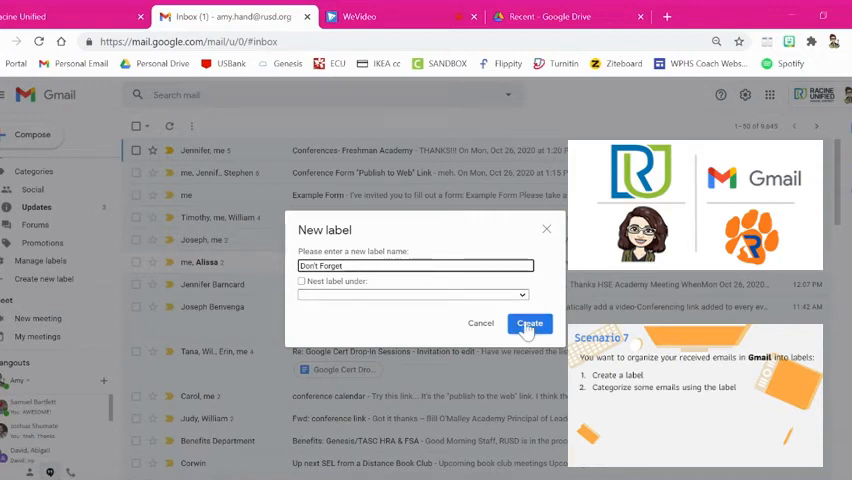
{"action": "left_click", "coordinate": [529, 323]}
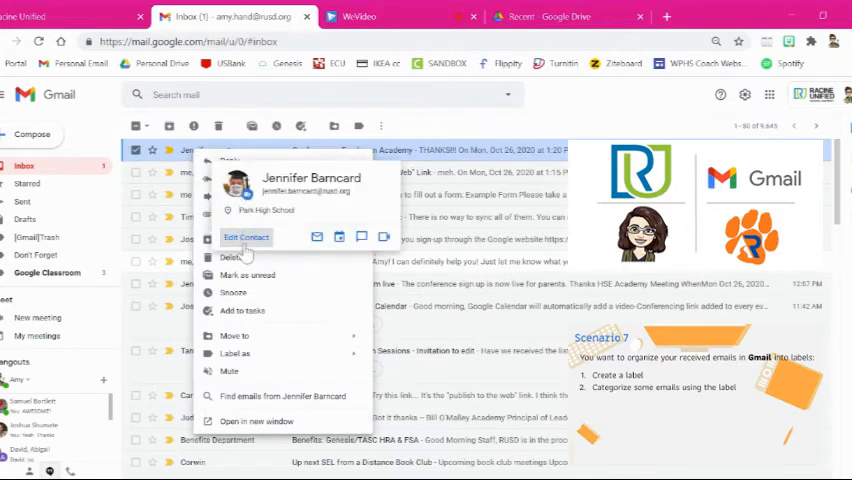
{"action": "left_click", "coordinate": [234, 353]}
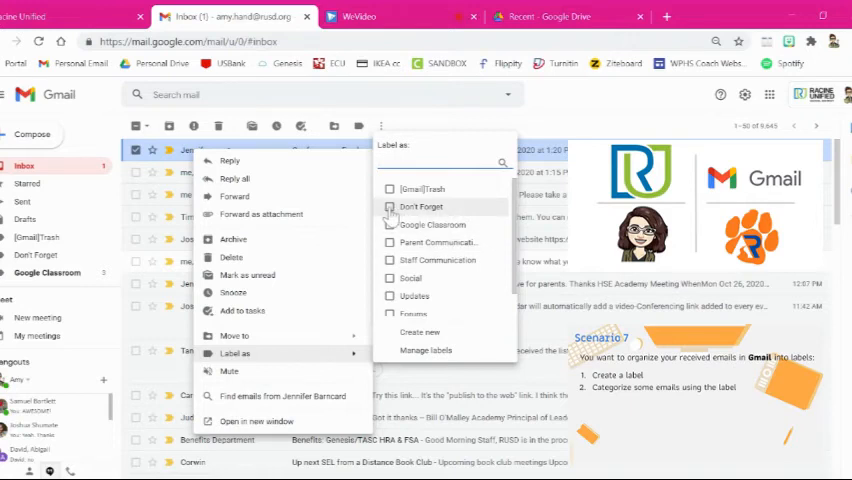
{"action": "left_click", "coordinate": [389, 207]}
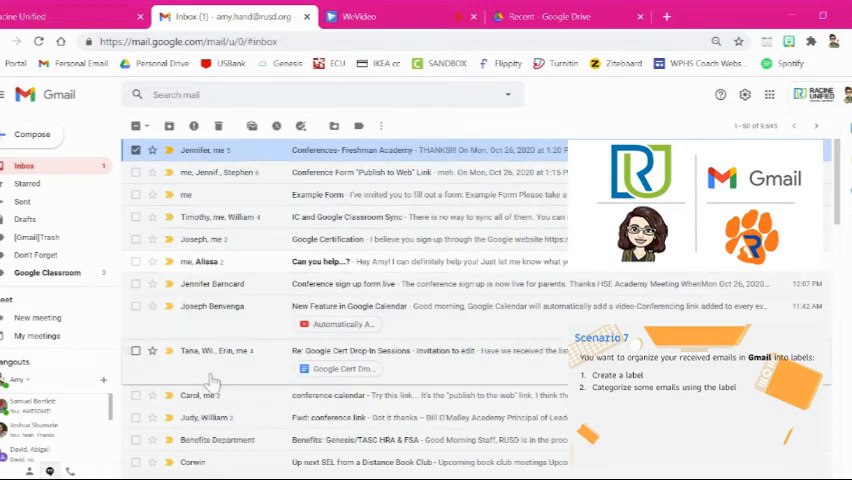
{"action": "mouse_move", "coordinate": [186, 199]}
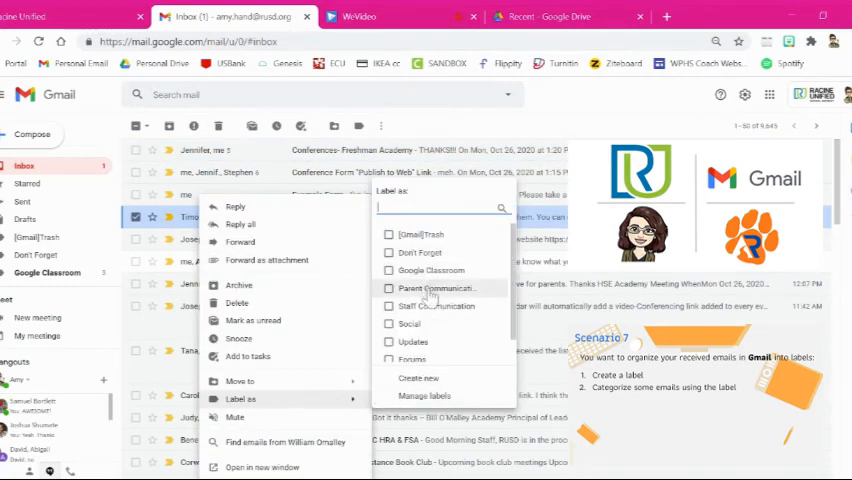
Label the Google Classroom Sync email Parent Communication and the Google Certification email Don't Forget
{"action": "left_click", "coordinate": [431, 288]}
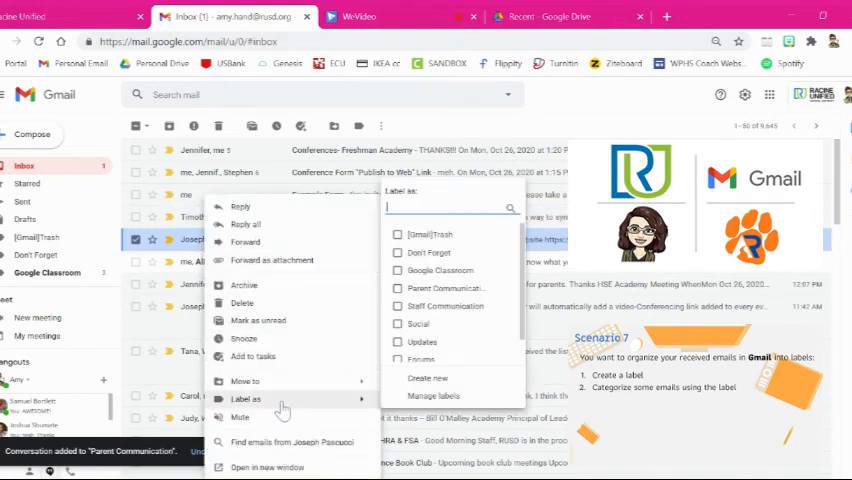
{"action": "left_click", "coordinate": [429, 252]}
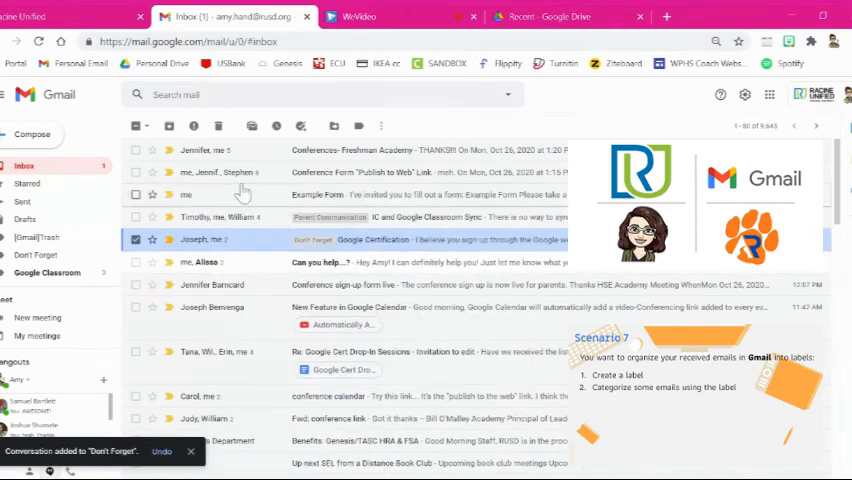